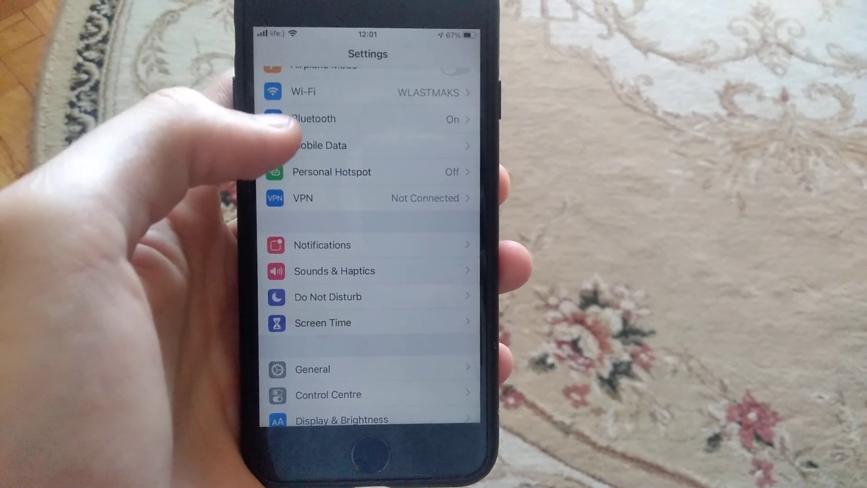
Open General and scroll to its last entries: Fonts, Language & Region, Dictionary, VPN
click(321, 145)
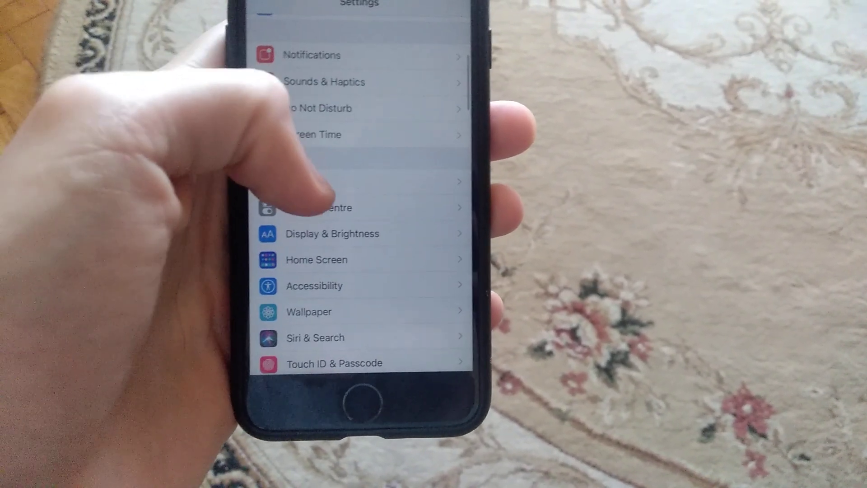
scroll(down, 3)
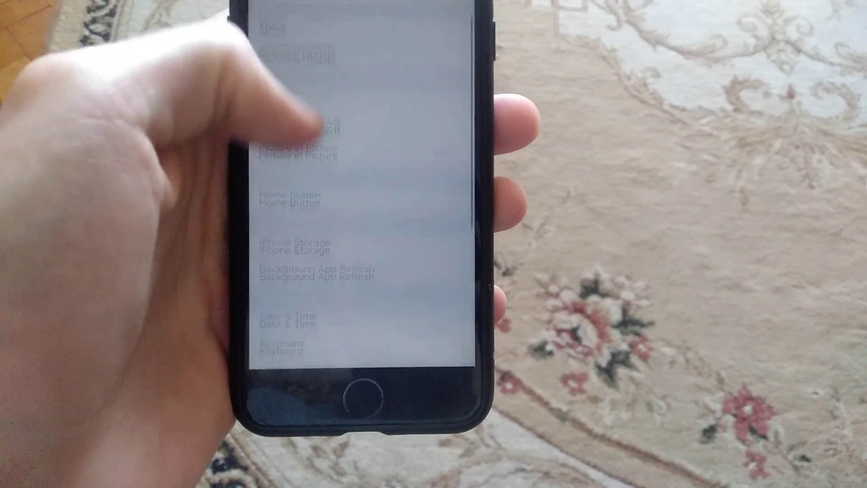
scroll(down, 3)
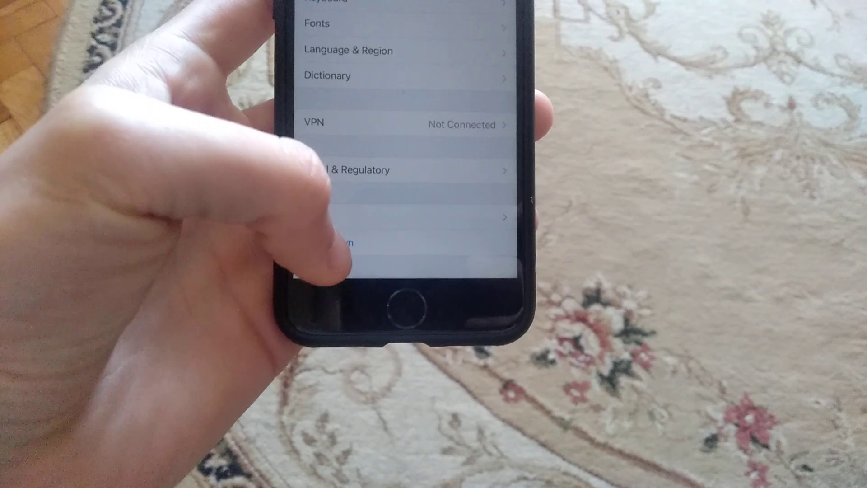